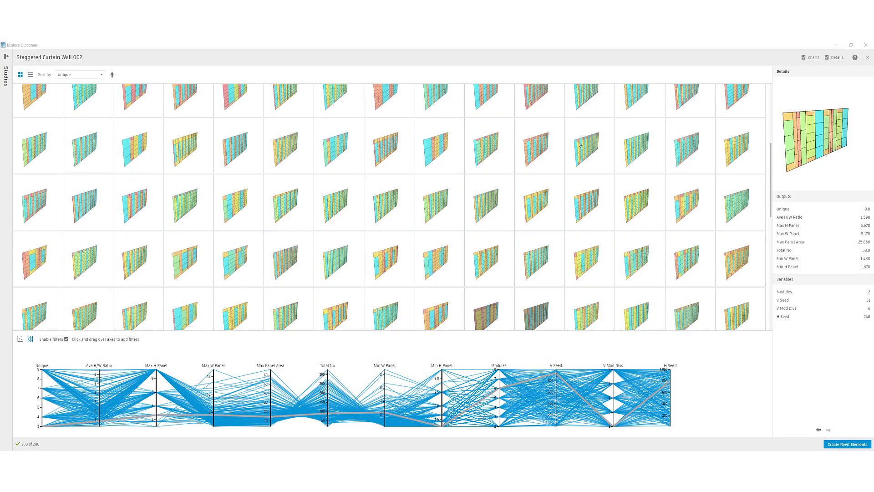
Pick one Staggered Curtain Wall outcome to display its values
{"action": "left_click", "coordinate": [239, 301]}
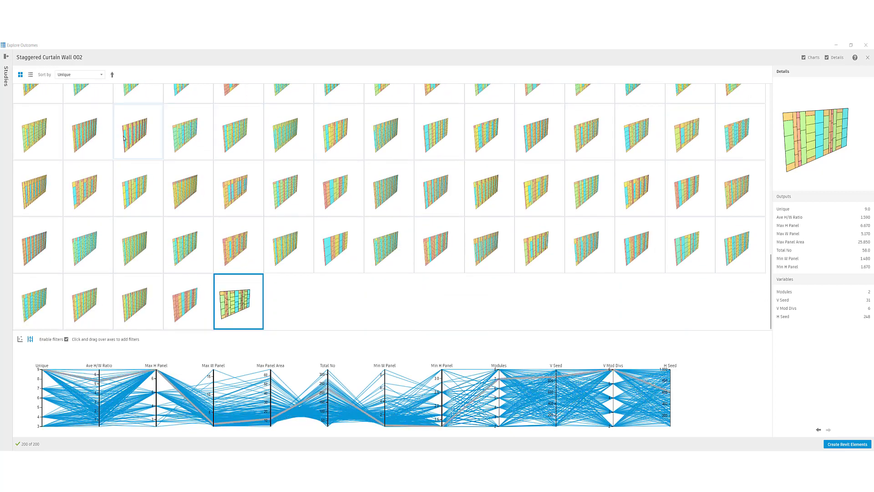
{"action": "mouse_move", "coordinate": [690, 188]}
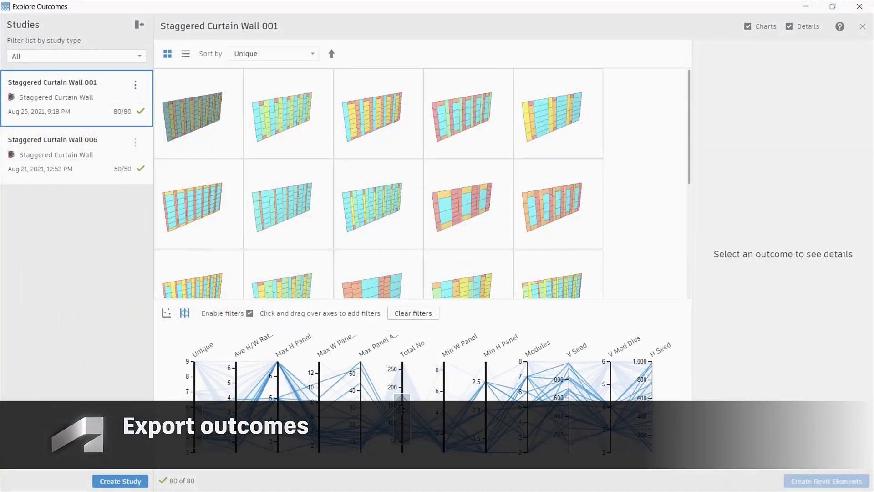
Export Staggered Curtain Wall 001 outcomes with thumbnails to a zip and show its folder
{"action": "left_click", "coordinate": [136, 85]}
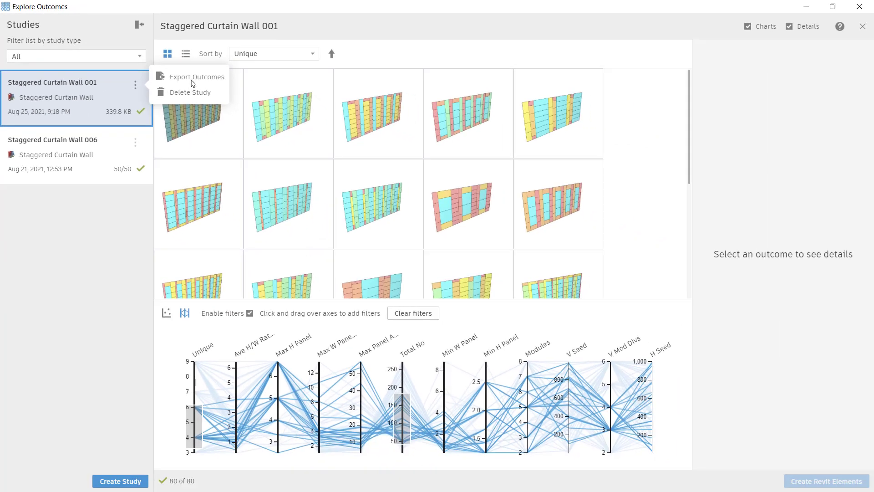
{"action": "left_click", "coordinate": [197, 76]}
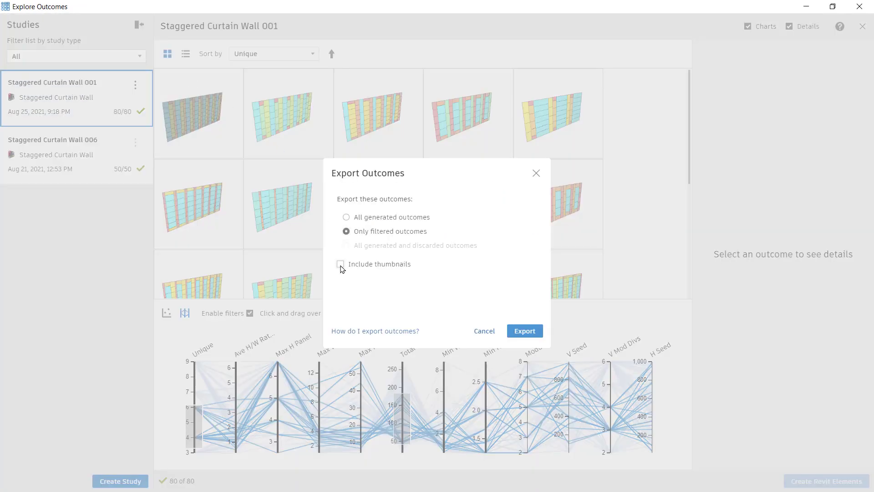
{"action": "left_click", "coordinate": [340, 264]}
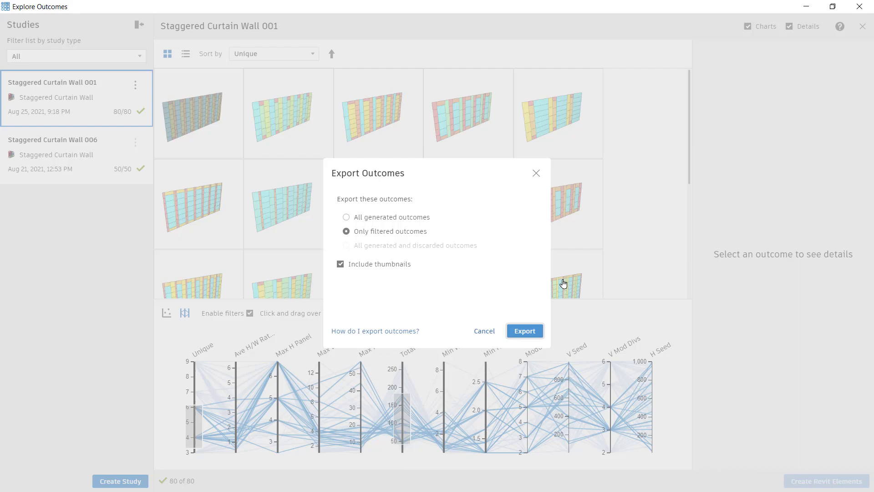
{"action": "left_click", "coordinate": [523, 330]}
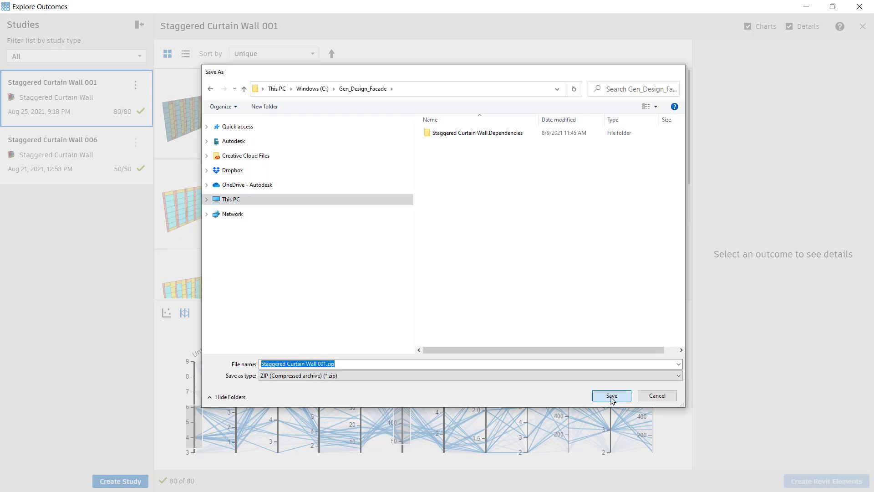
{"action": "left_click", "coordinate": [611, 395]}
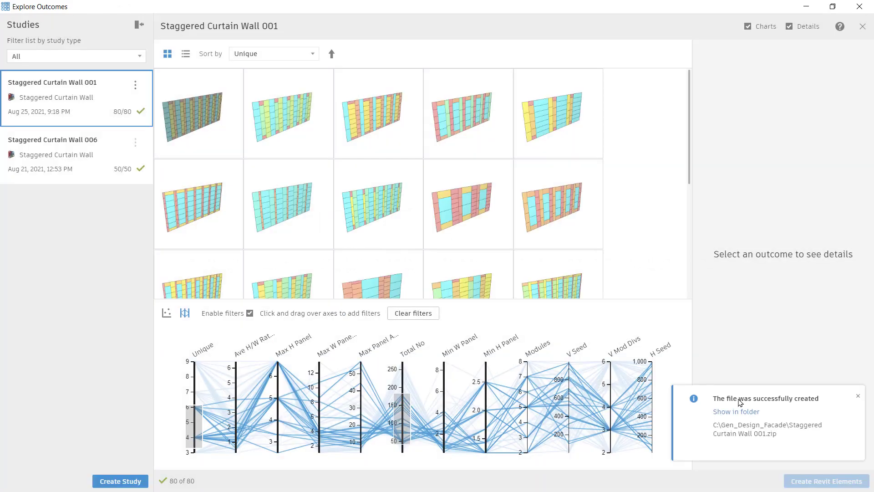
{"action": "left_click", "coordinate": [736, 412]}
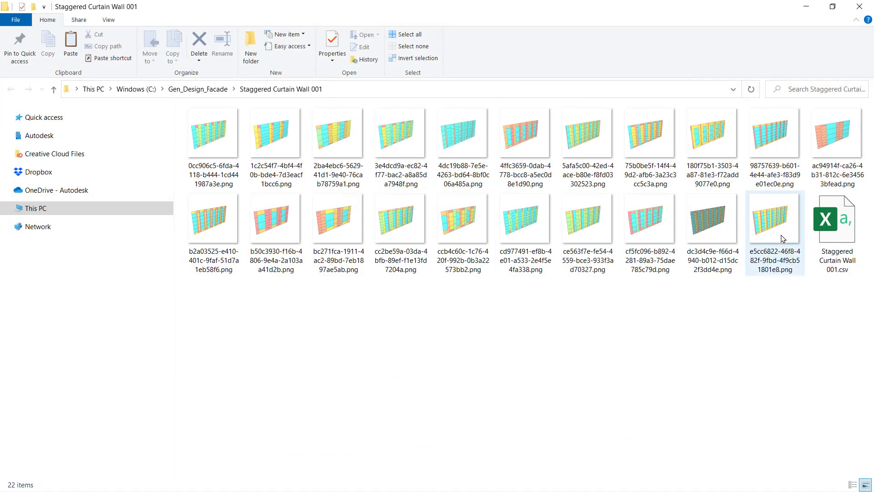
Open Staggered Curtain Wall 001.csv in Excel and format its data as a table with headers
{"action": "double_click", "coordinate": [836, 223]}
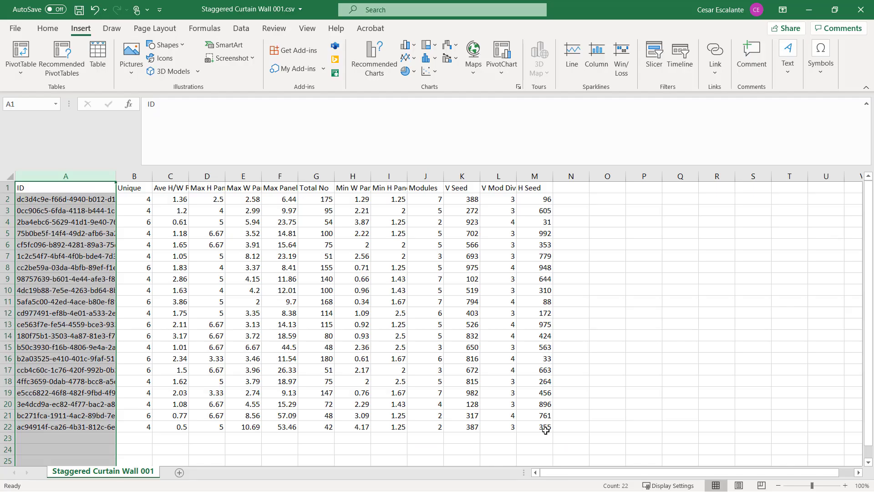
{"action": "left_click", "coordinate": [97, 55]}
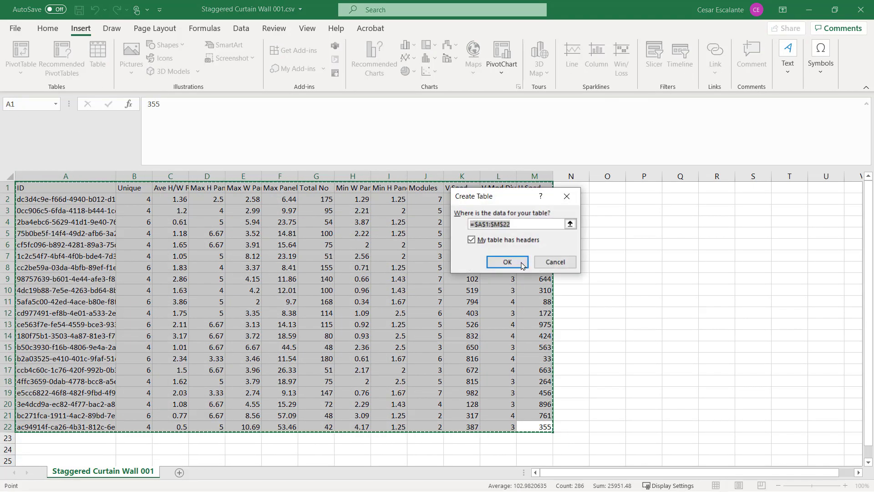
{"action": "left_click", "coordinate": [506, 262]}
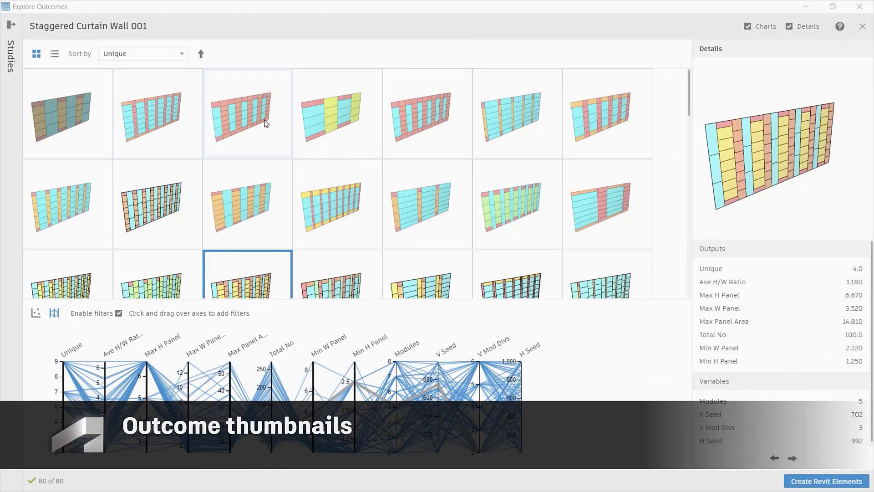
Scroll through the outcome thumbnails
{"action": "scroll", "scroll_direction": "down", "scroll_amount": 3}
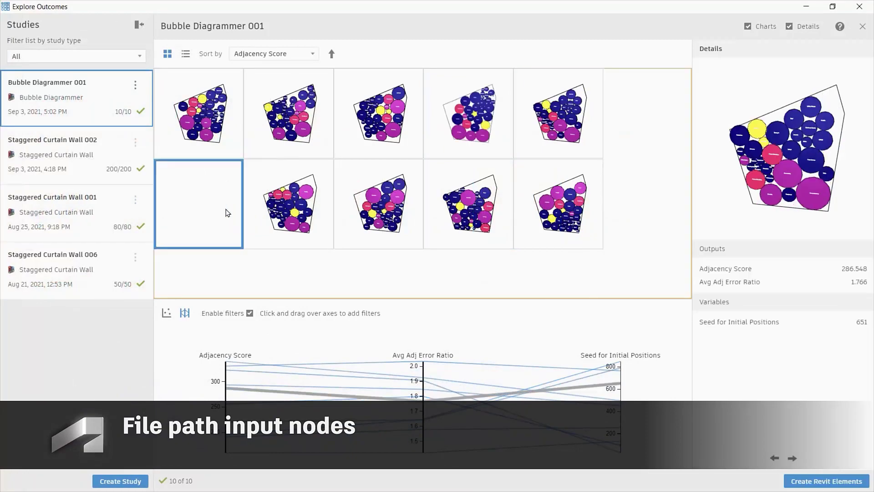
Create Revit elements from a chosen bubble diagram outcome and browse for the Input Program File
{"action": "left_click", "coordinate": [825, 481]}
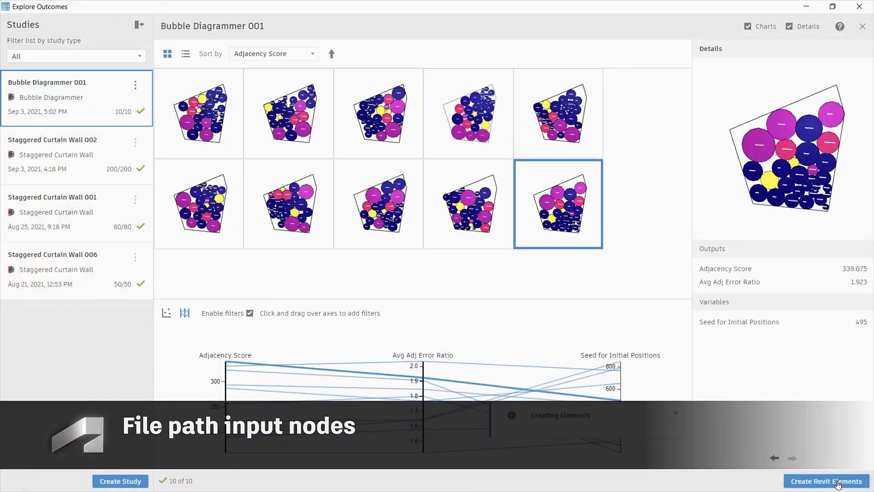
{"action": "left_click", "coordinate": [119, 480]}
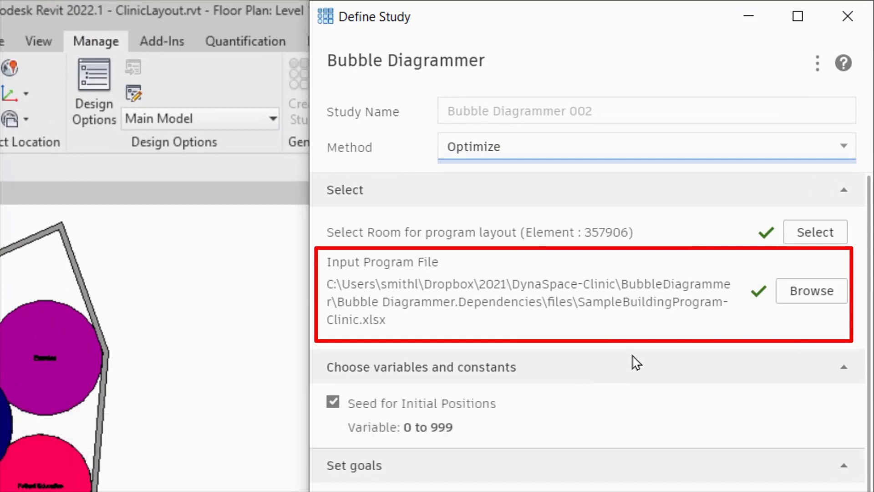
{"action": "left_click", "coordinate": [810, 290]}
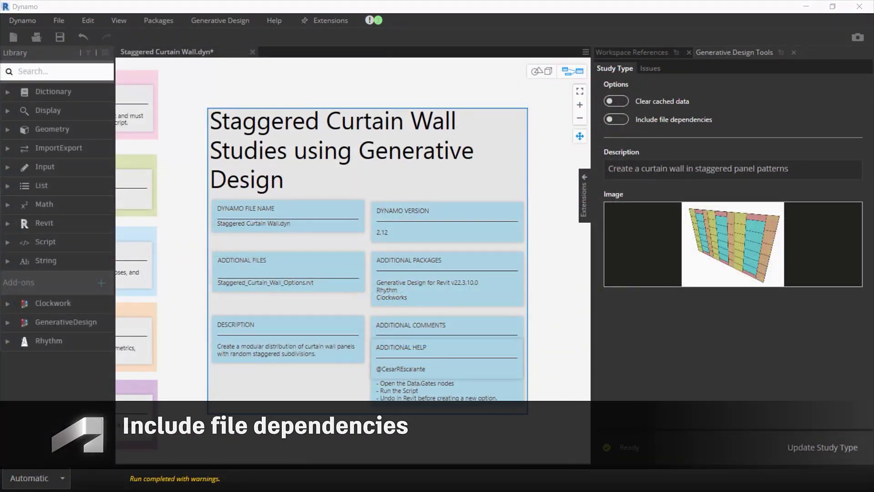
Update the Staggered Curtain Wall study type with file dependencies and open the Dependencies folder
{"action": "left_click", "coordinate": [616, 120]}
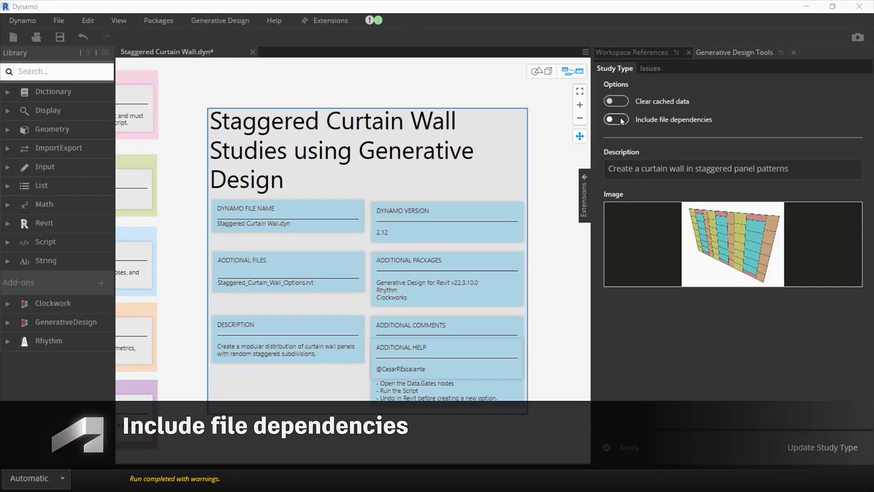
{"action": "left_click", "coordinate": [615, 119]}
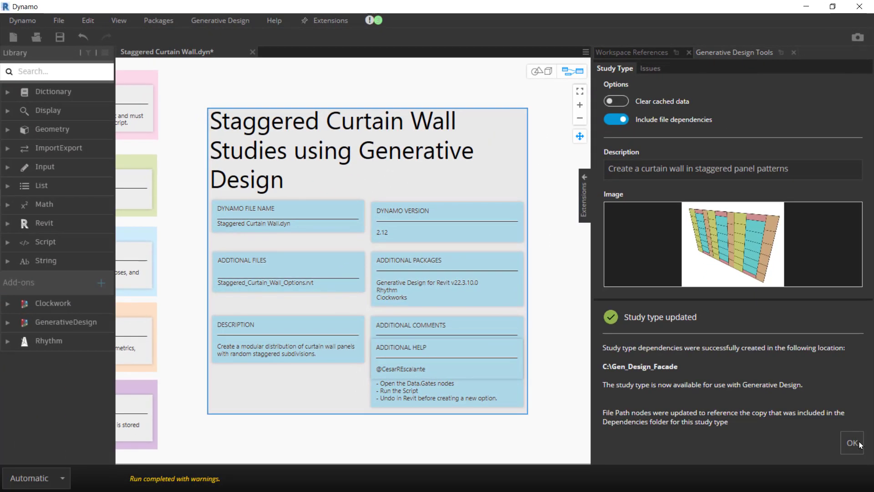
{"action": "left_click", "coordinate": [852, 442]}
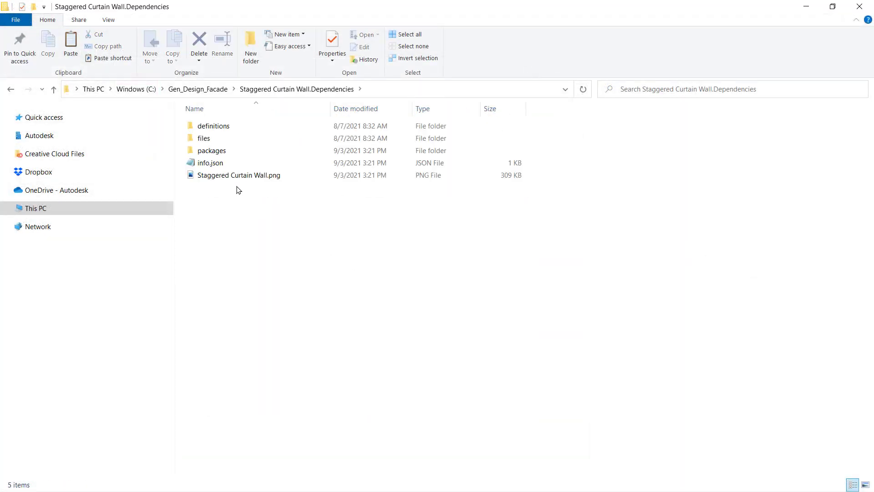
{"action": "double_click", "coordinate": [211, 150]}
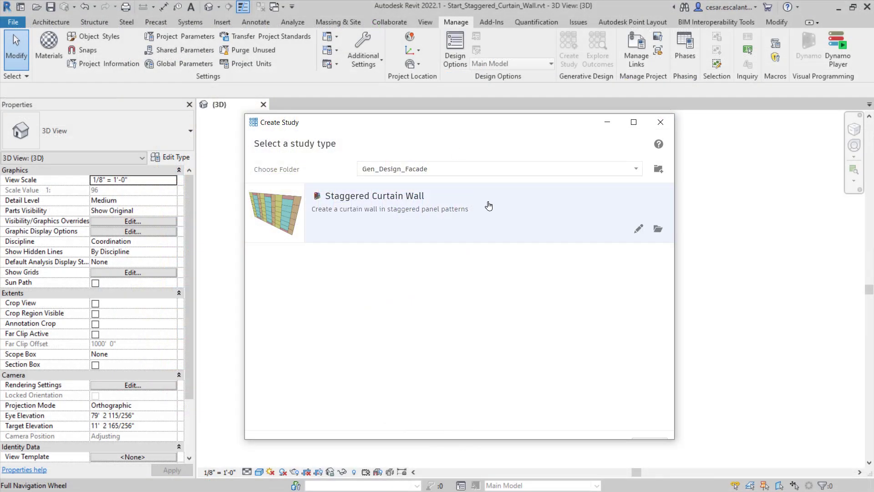
{"action": "mouse_move", "coordinate": [494, 213]}
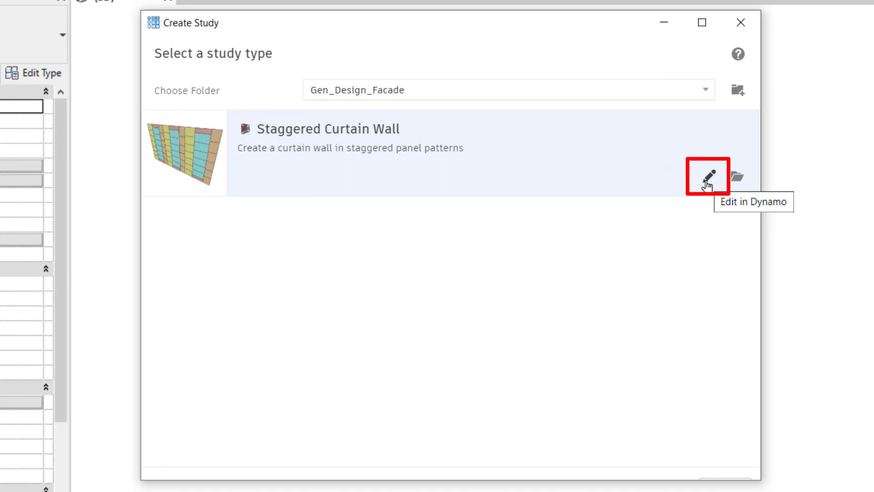
Open the Staggered Curtain Wall study type in Dynamo and dismiss the update message
{"action": "left_click", "coordinate": [707, 176]}
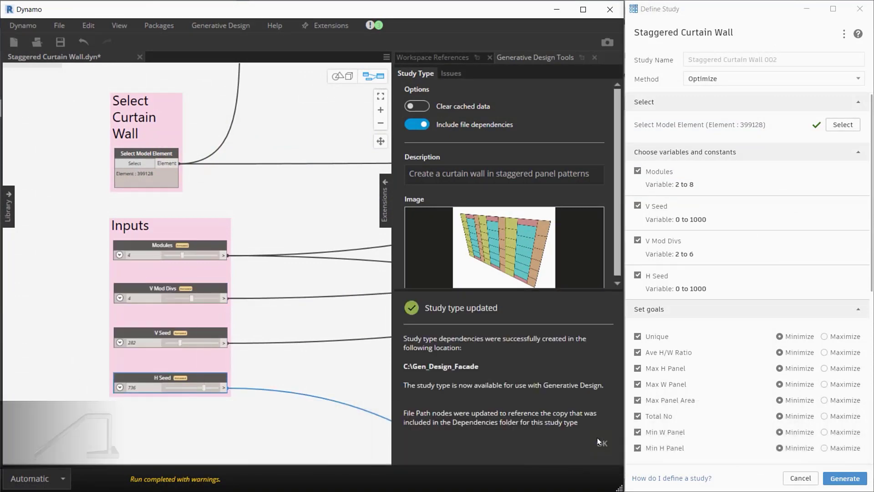
{"action": "left_click", "coordinate": [601, 443]}
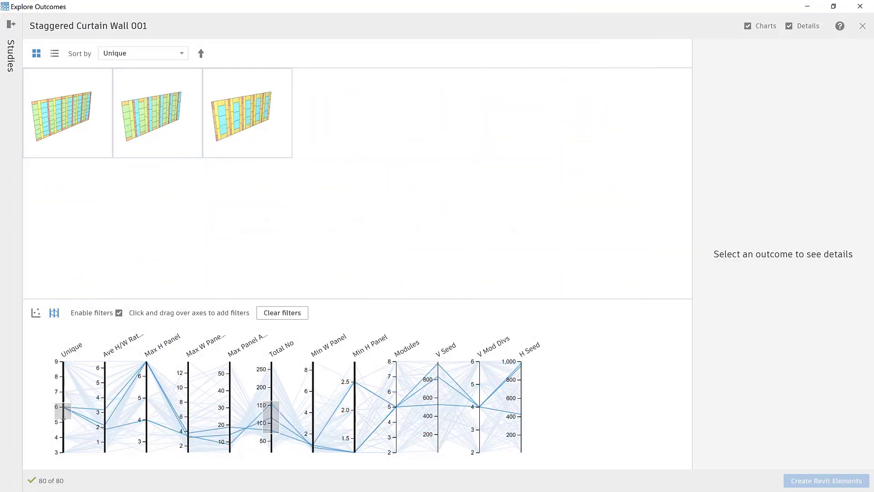
Create Revit elements for filtered outcomes and switch to the Option 3 3D view
{"action": "left_click", "coordinate": [157, 112]}
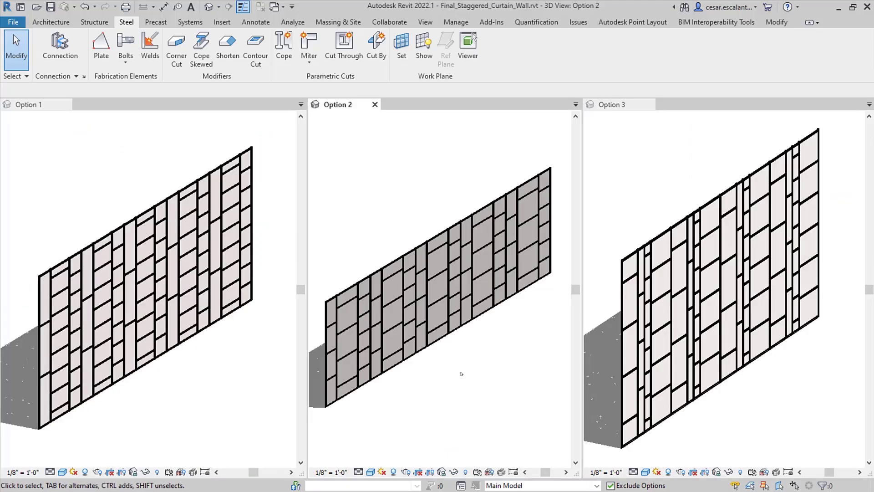
{"action": "left_click", "coordinate": [611, 104]}
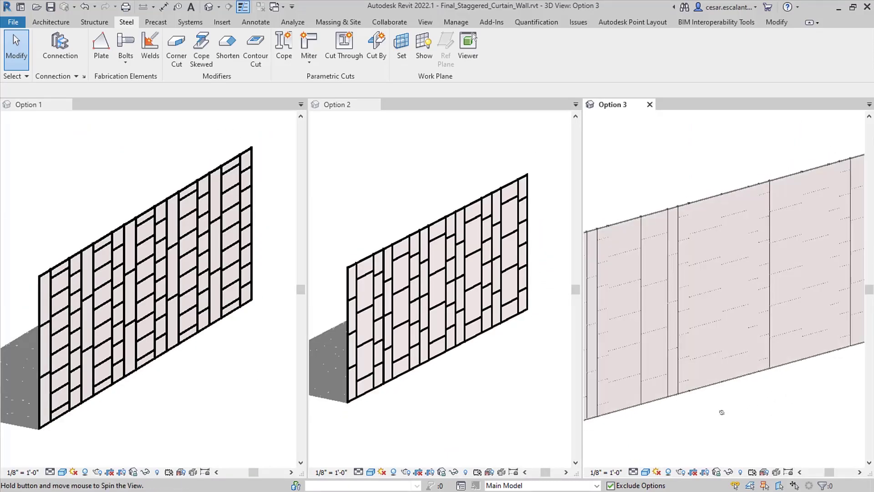